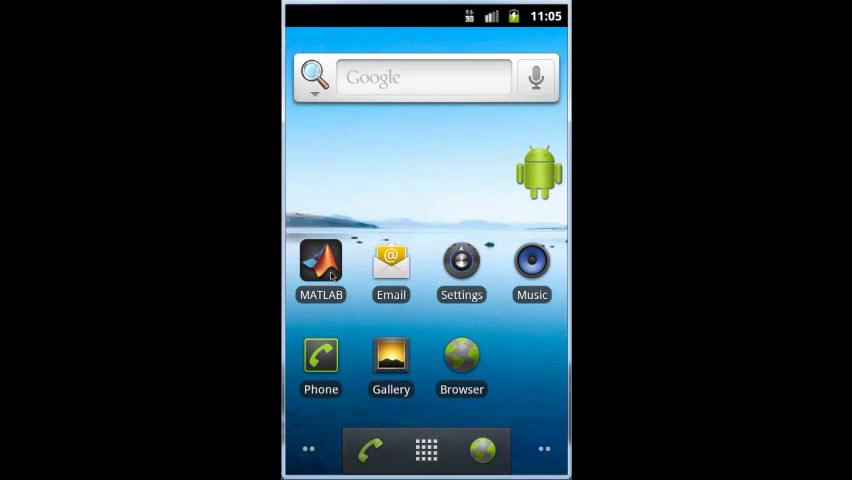
Launch MATLAB Mobile from the Android home screen icon
{"action": "left_click", "coordinate": [320, 262]}
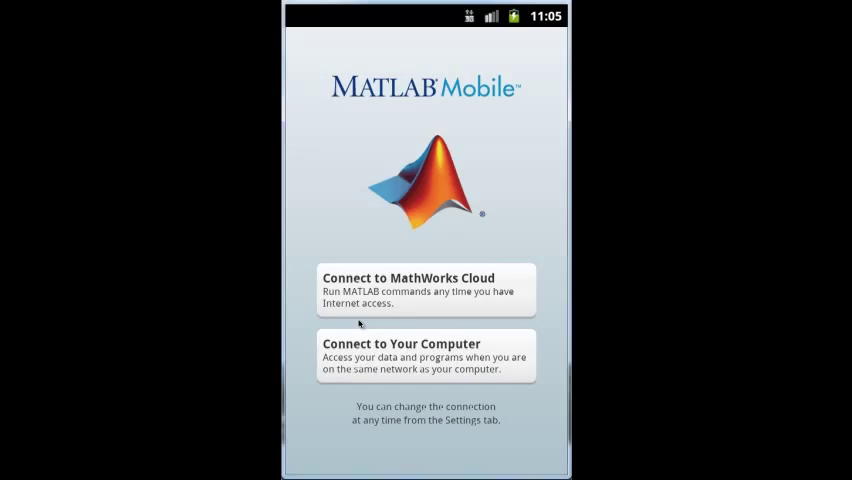
Connect to MathWorks Cloud, create a = magic(3), and run whos
{"action": "left_click", "coordinate": [424, 289]}
{"action": "type", "text": "a"}
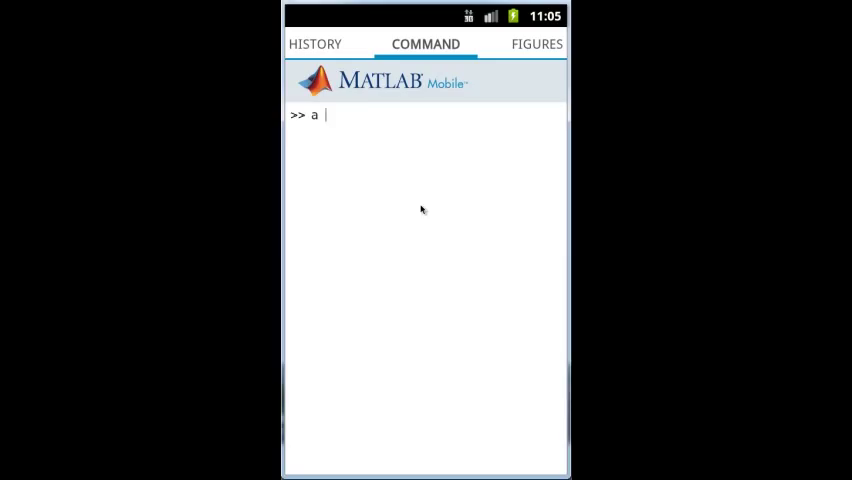
{"action": "type", "text": "= magic(3)"}
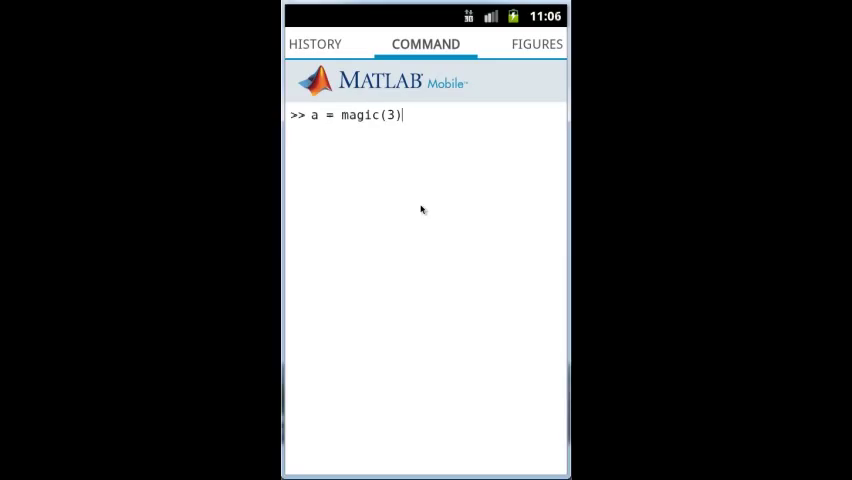
{"action": "key", "text": "enter"}
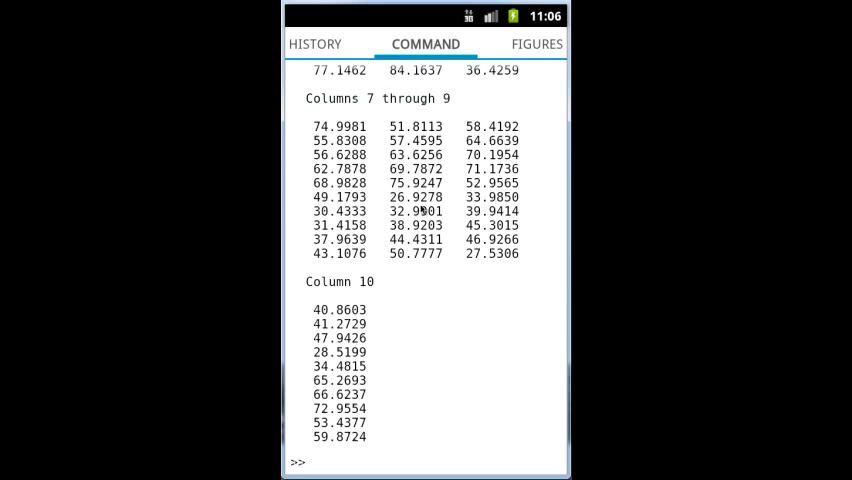
{"action": "type", "text": "whos"}
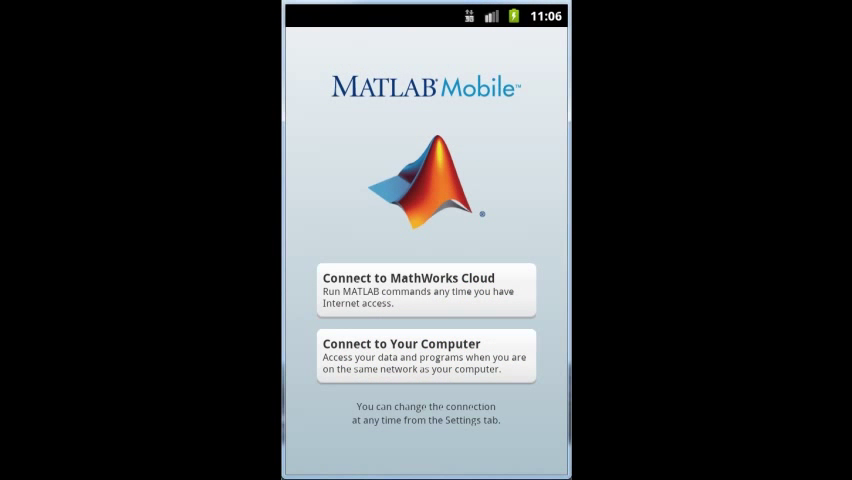
Connect to the computer and run the randn(10000,1) histogram commands
{"action": "left_click", "coordinate": [424, 289]}
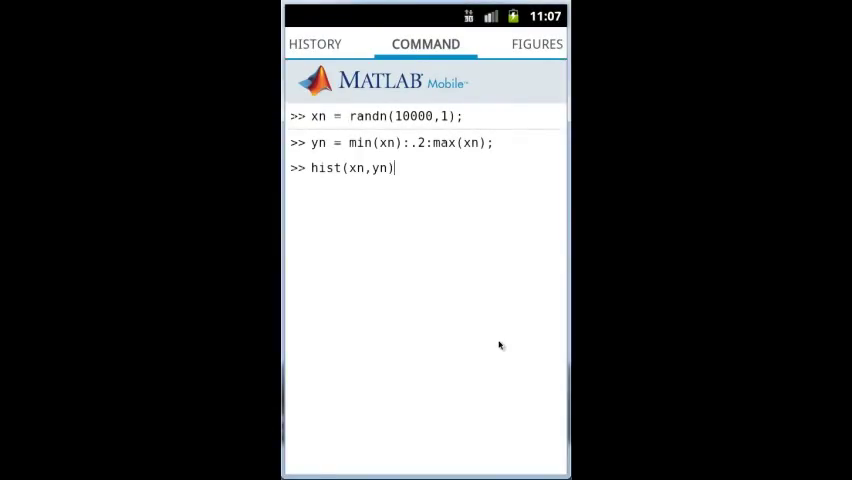
{"action": "key", "text": "Enter"}
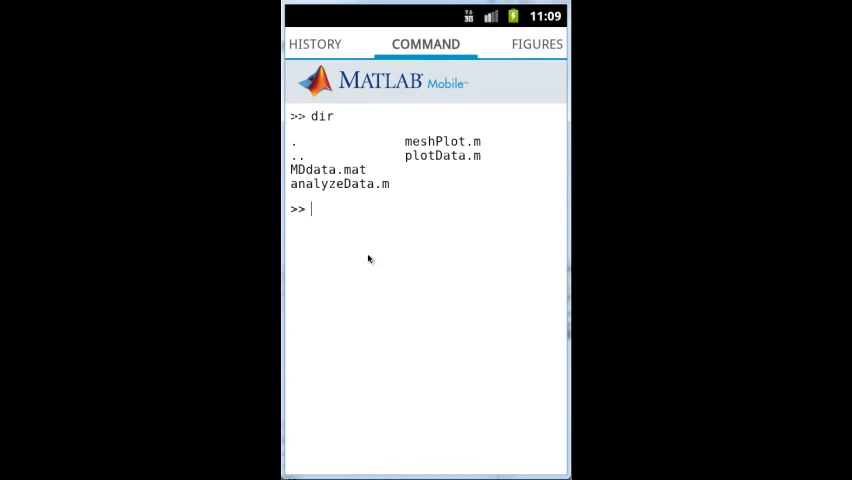
Run meshPlot to draw the mesh figure, then view the command history
{"action": "type", "text": "meshPlot"}
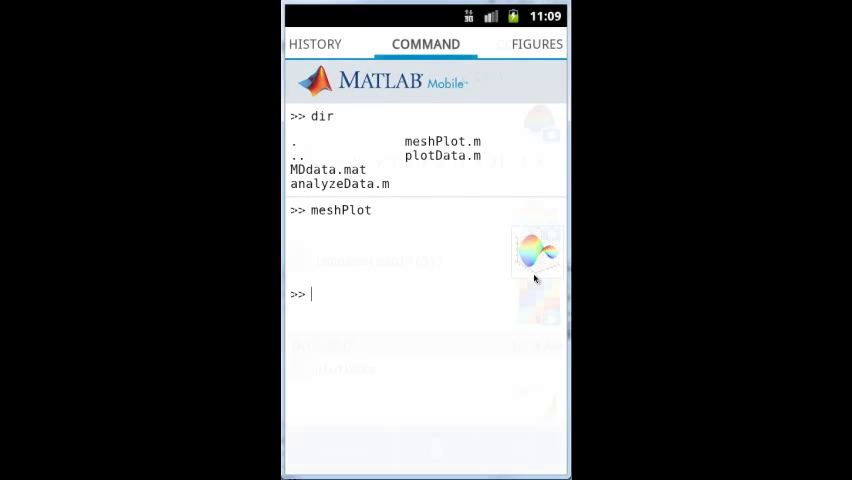
{"action": "left_click", "coordinate": [315, 44]}
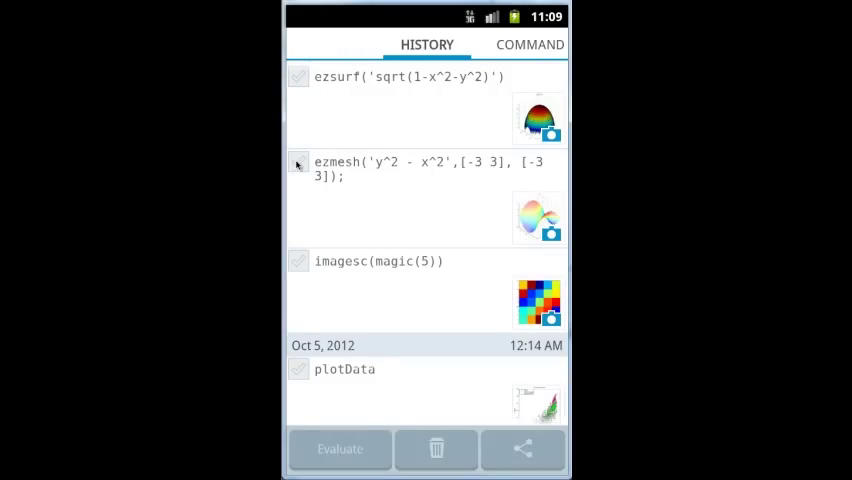
Check the ezmesh and imagesc(magic(5)) entries in the history list
{"action": "left_click", "coordinate": [297, 162]}
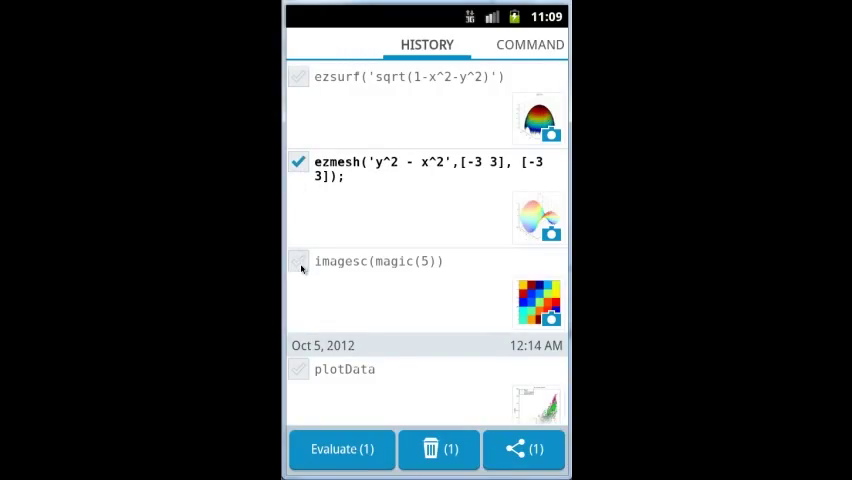
{"action": "left_click", "coordinate": [298, 261]}
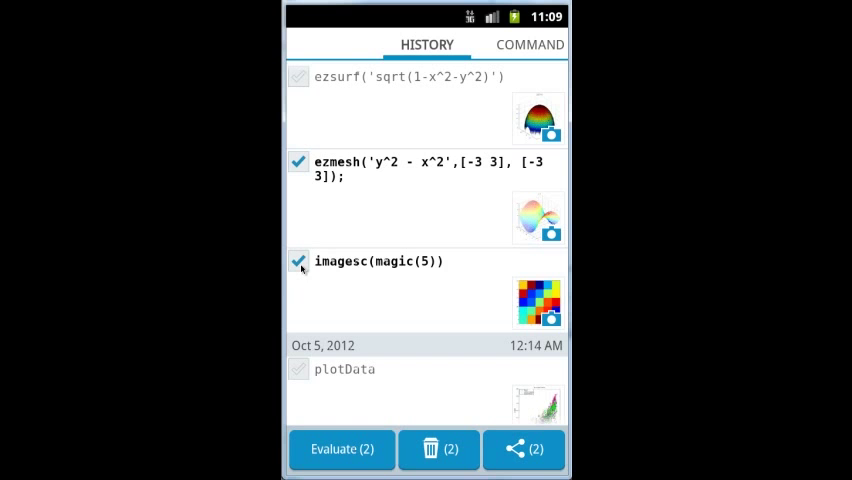
{"action": "mouse_move", "coordinate": [527, 226]}
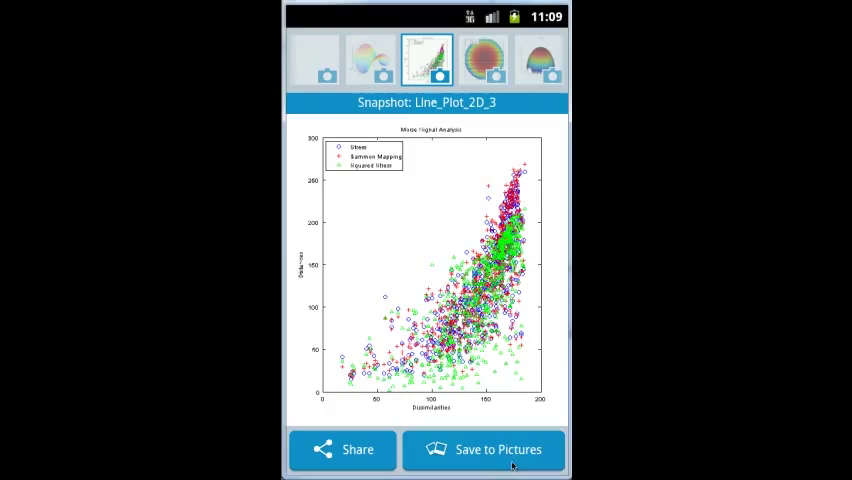
Save the Line_Plot_2D_3 scatter plot snapshot to Pictures
{"action": "left_click", "coordinate": [484, 449]}
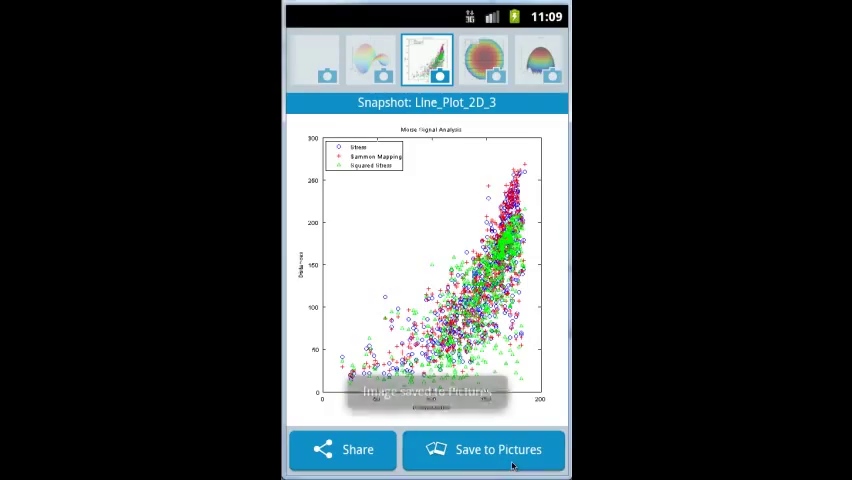